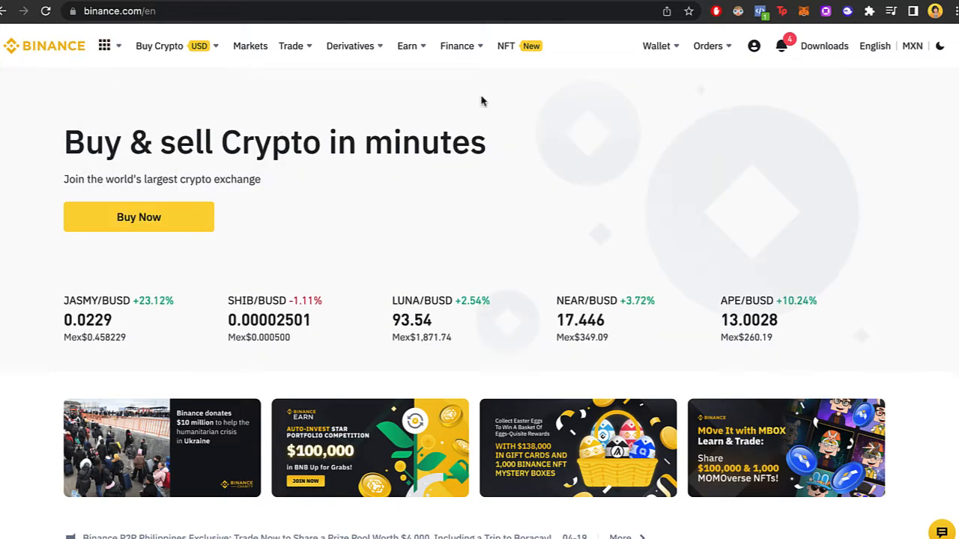
# Switch from Binance to the PancakeSwap site to bring up its wallet connection options
pyautogui.click(780, 46)
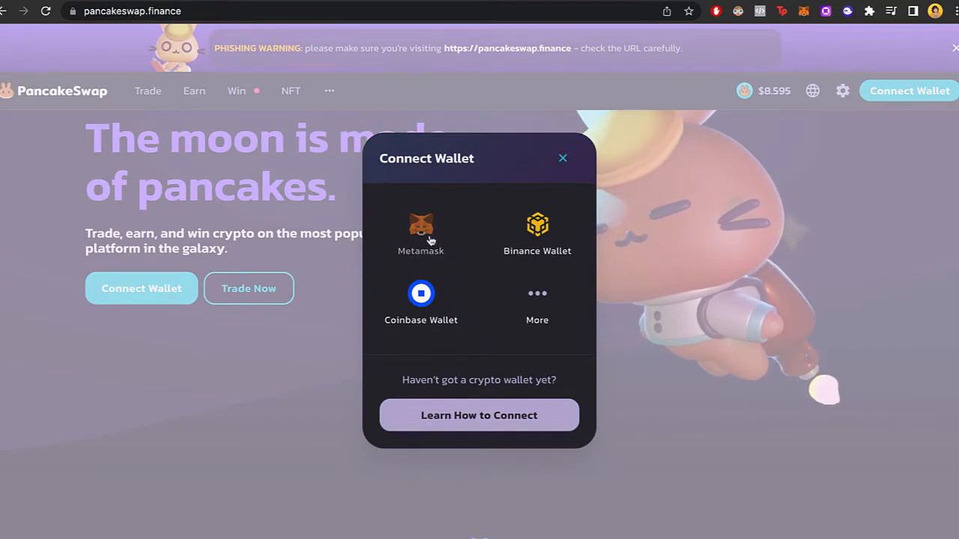
# Connect the MetaMask account to PancakeSwap and approve the connection
pyautogui.click(420, 232)
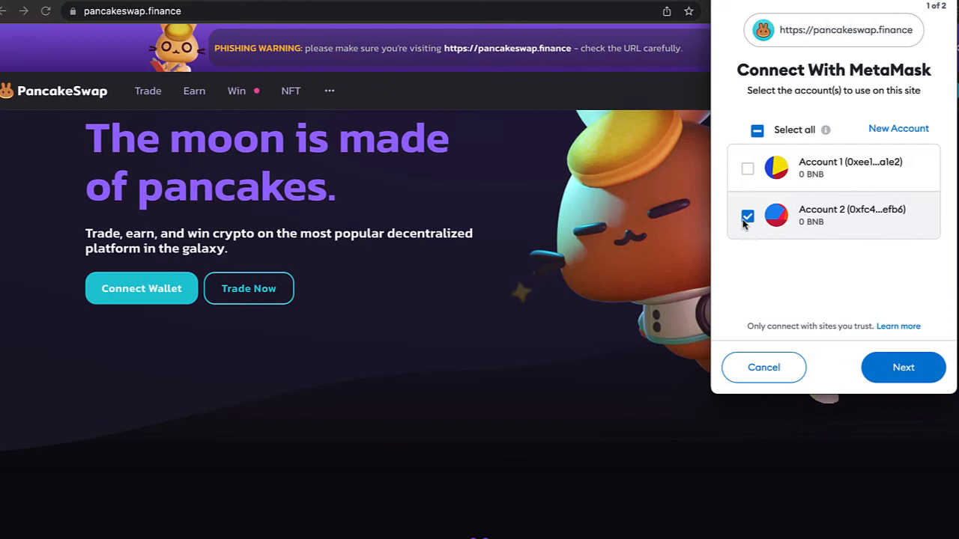
pyautogui.click(902, 367)
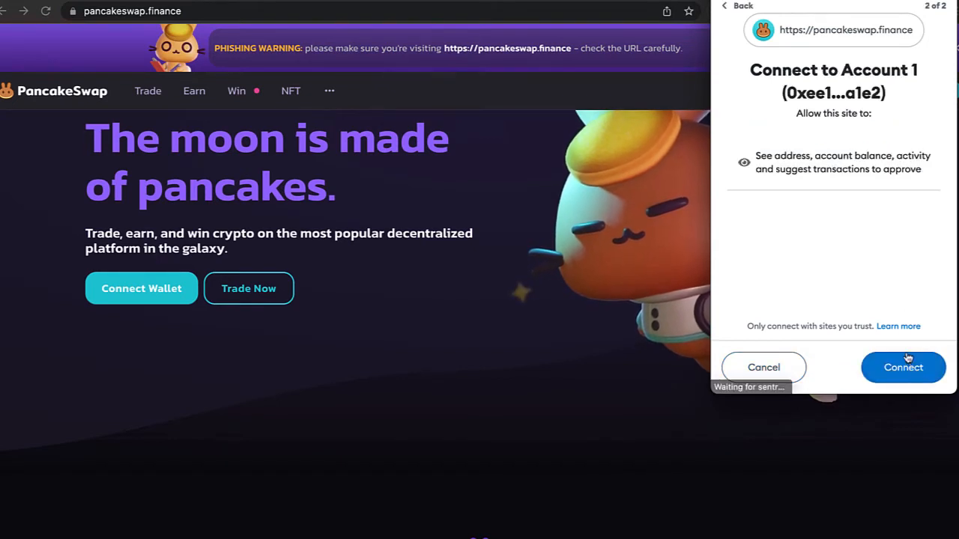
pyautogui.click(903, 367)
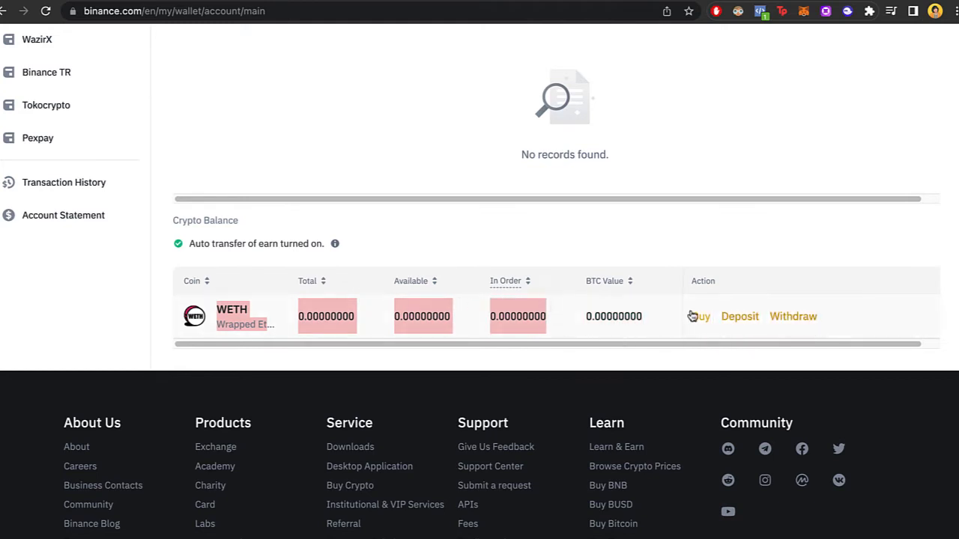
# Start a WETH withdrawal to the MetaMask address on the Ethereum (ERC20) network
pyautogui.click(792, 316)
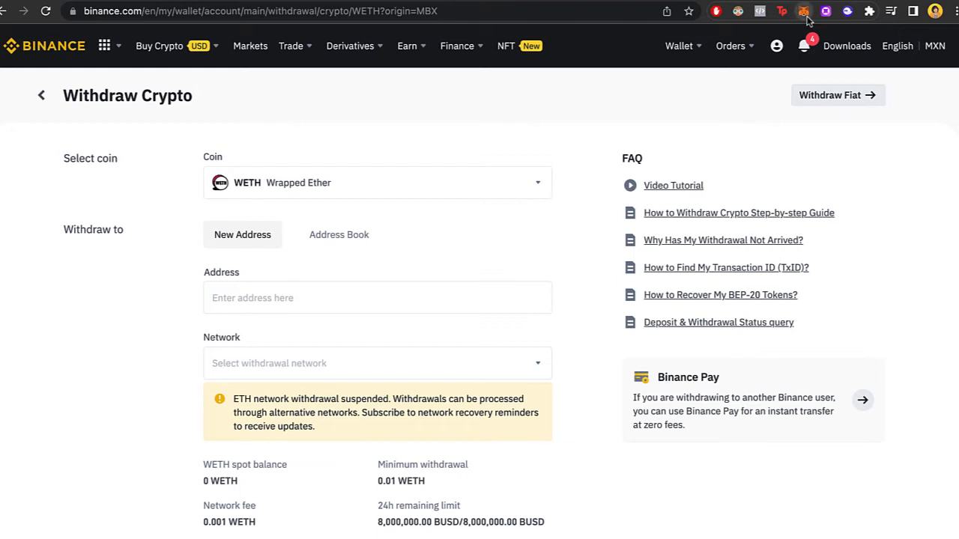
pyautogui.click(803, 10)
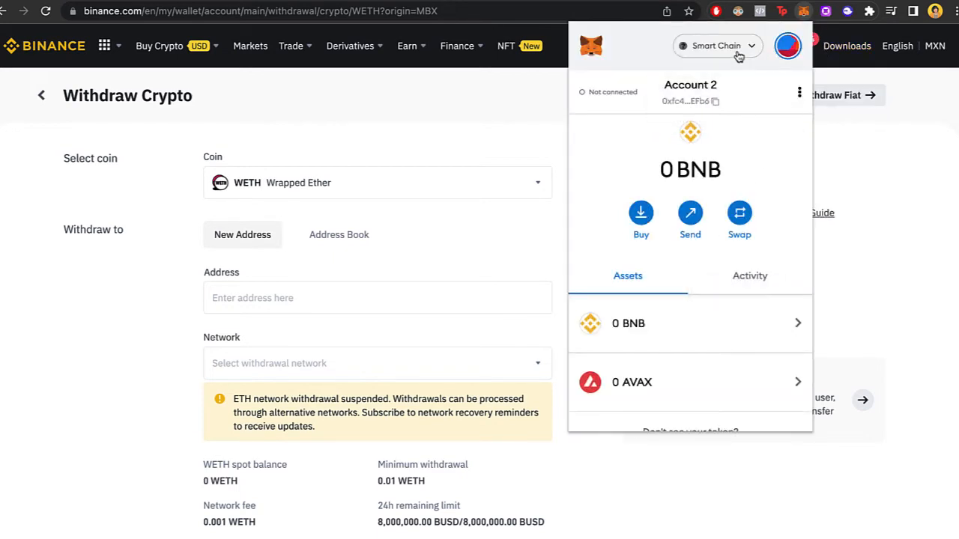
pyautogui.click(715, 45)
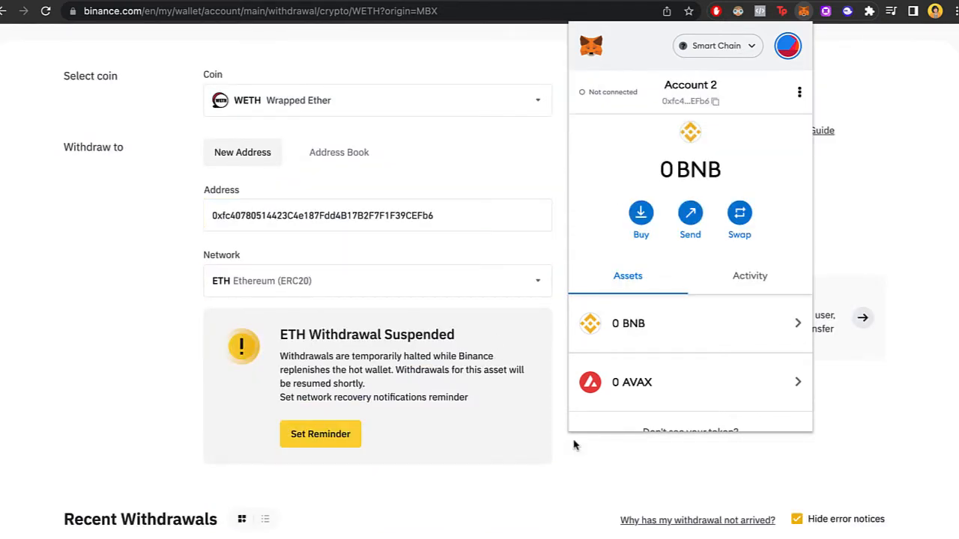
pyautogui.click(716, 46)
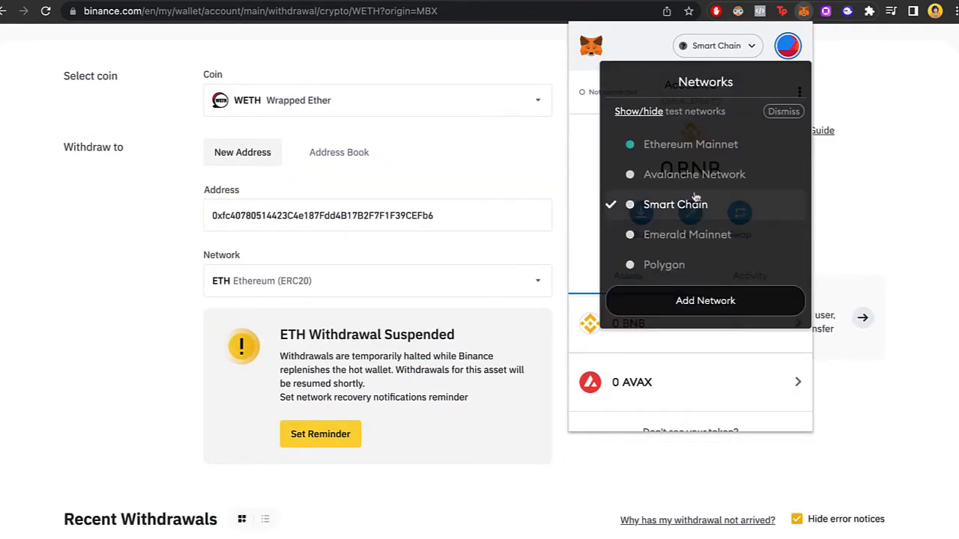
pyautogui.click(690, 144)
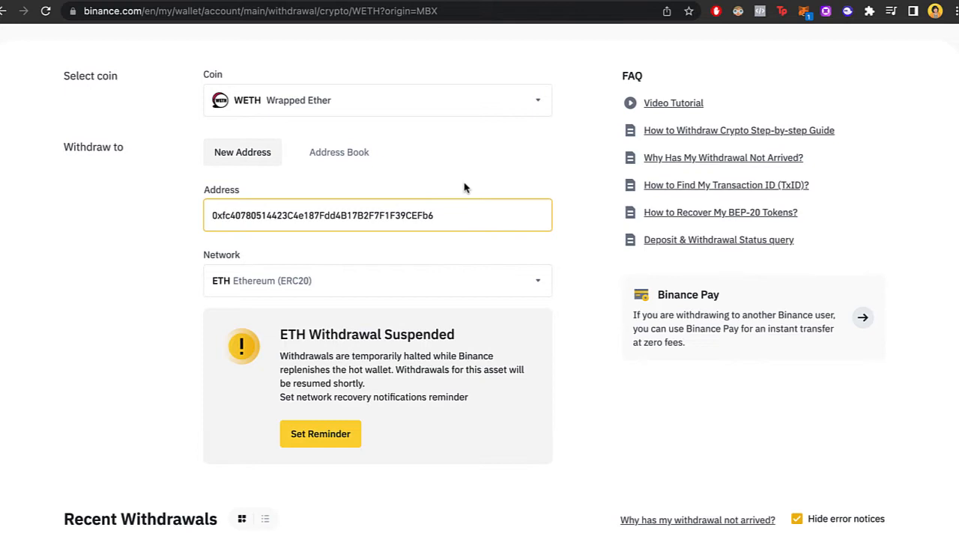
pyautogui.click(377, 281)
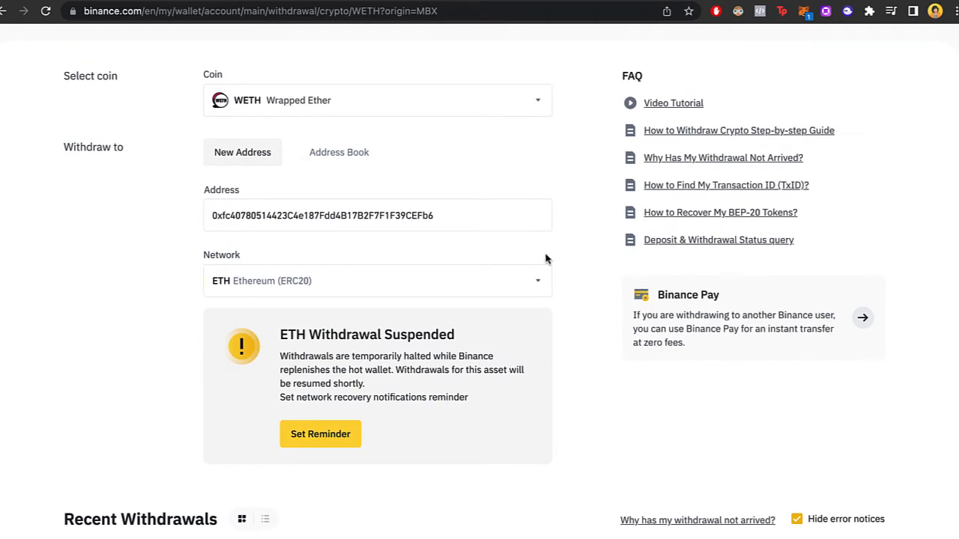
# Approve PancakeSwap's pending network switch request in MetaMask
pyautogui.scroll(-3)
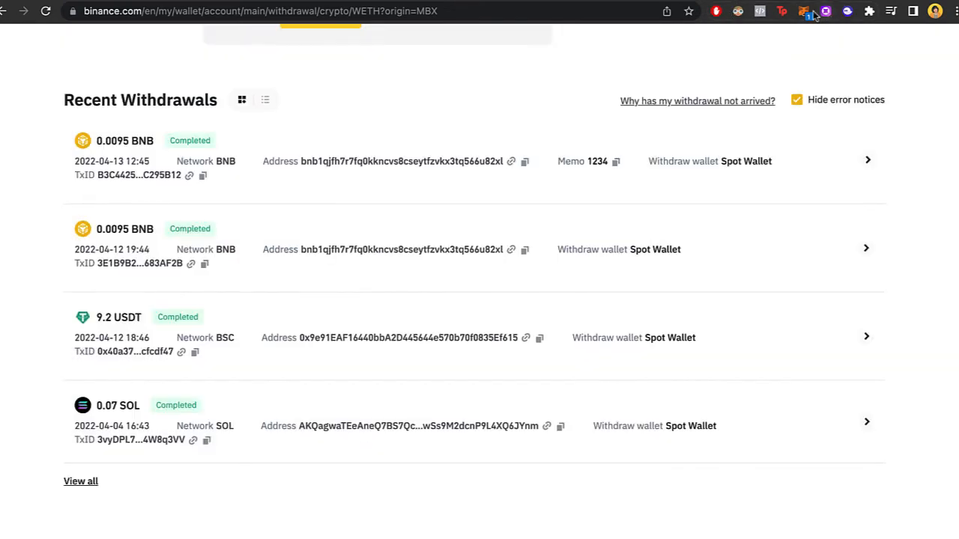
pyautogui.click(804, 10)
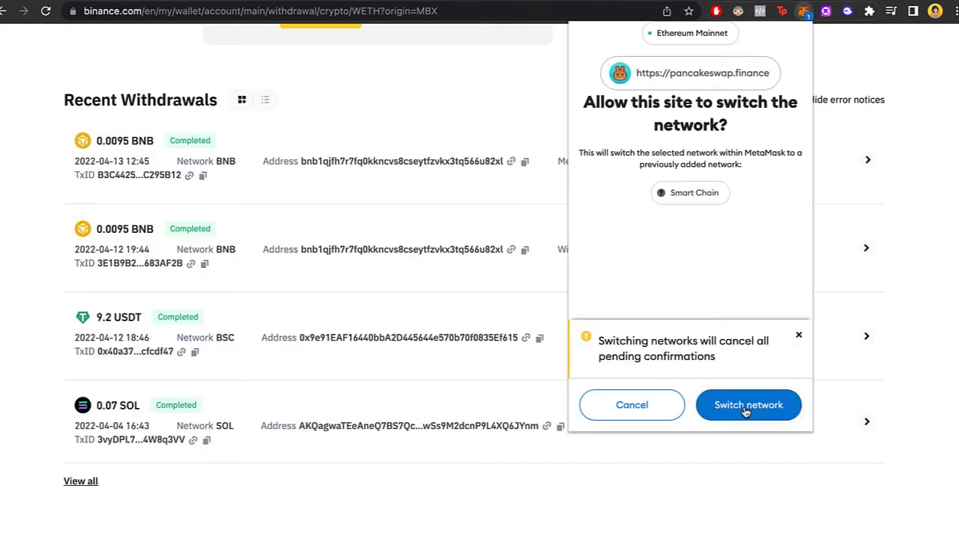
pyautogui.click(747, 405)
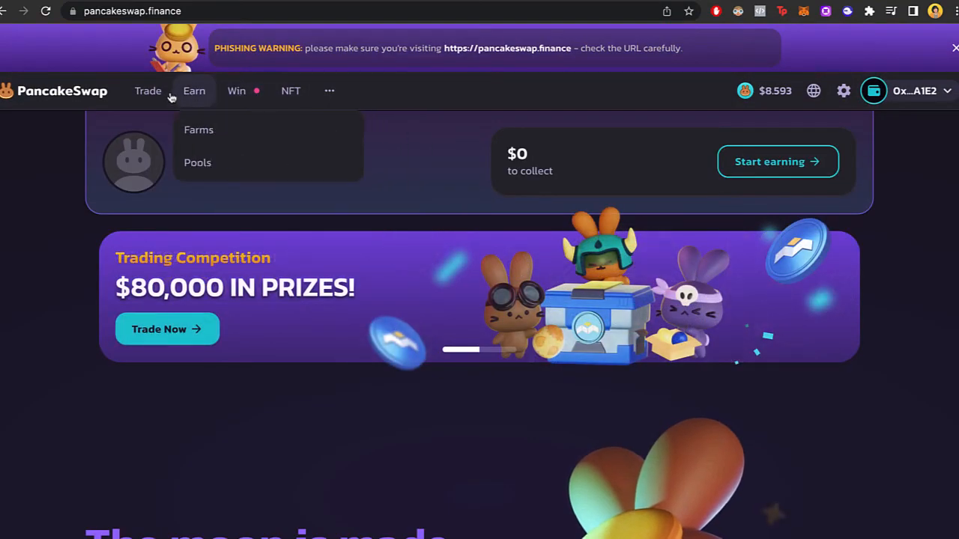
# Import WETH as the input token on the PancakeSwap swap page, paired with CAKE
pyautogui.click(147, 90)
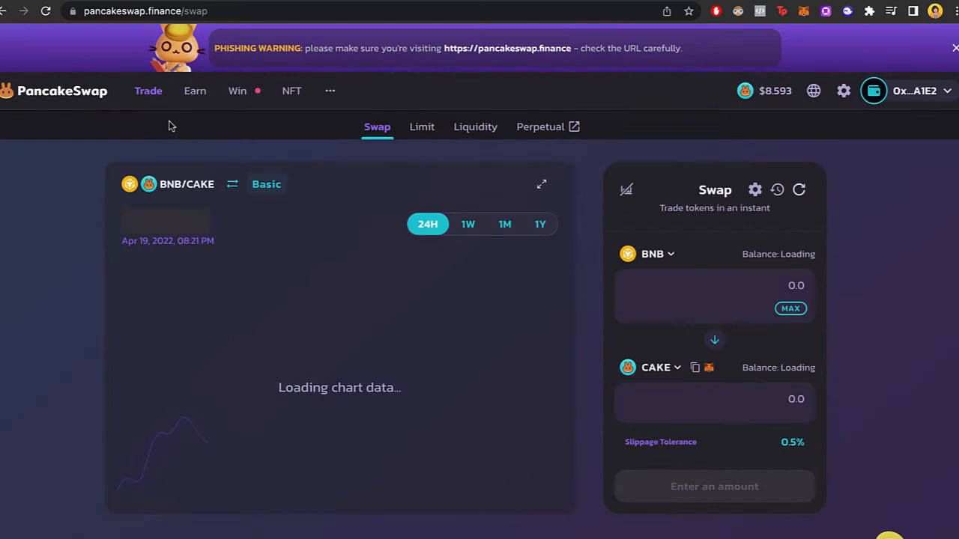
pyautogui.scroll(-3)
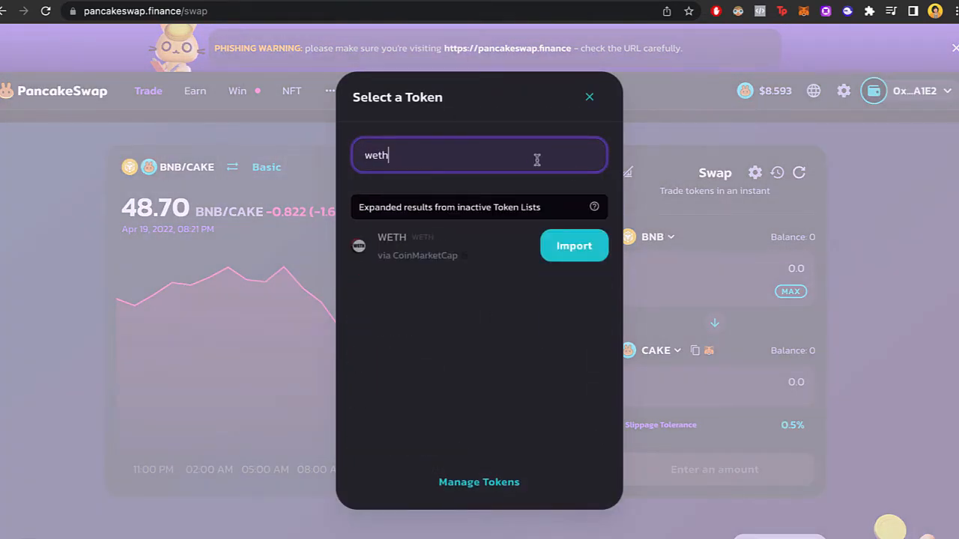
pyautogui.click(574, 246)
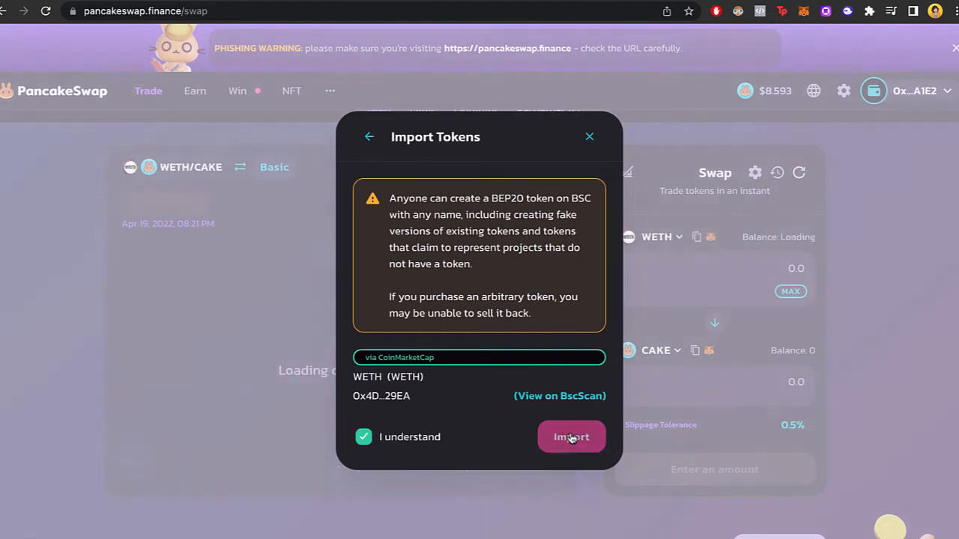
pyautogui.click(571, 436)
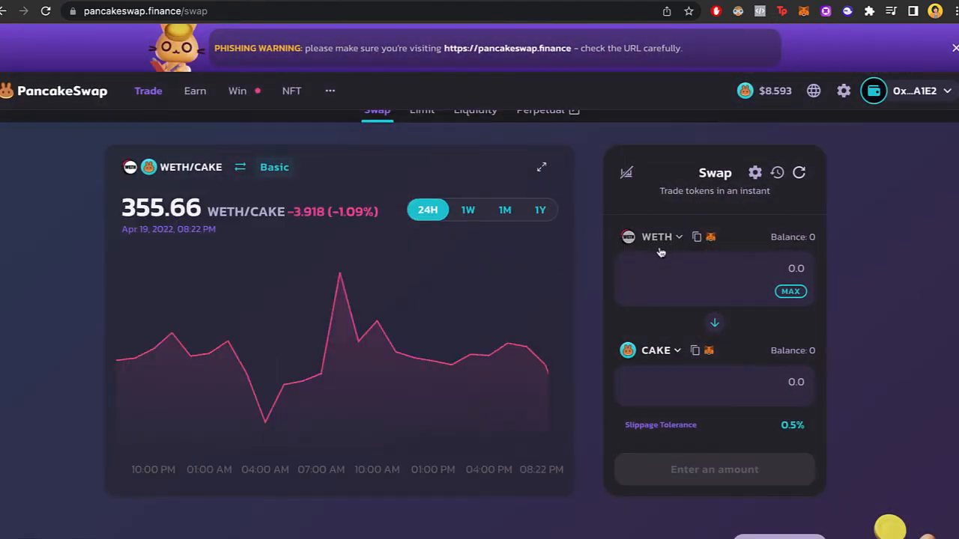
# Replace CAKE with ETH as the output token and enter 4 WETH, quoting about 3.93 ETH
pyautogui.click(656, 236)
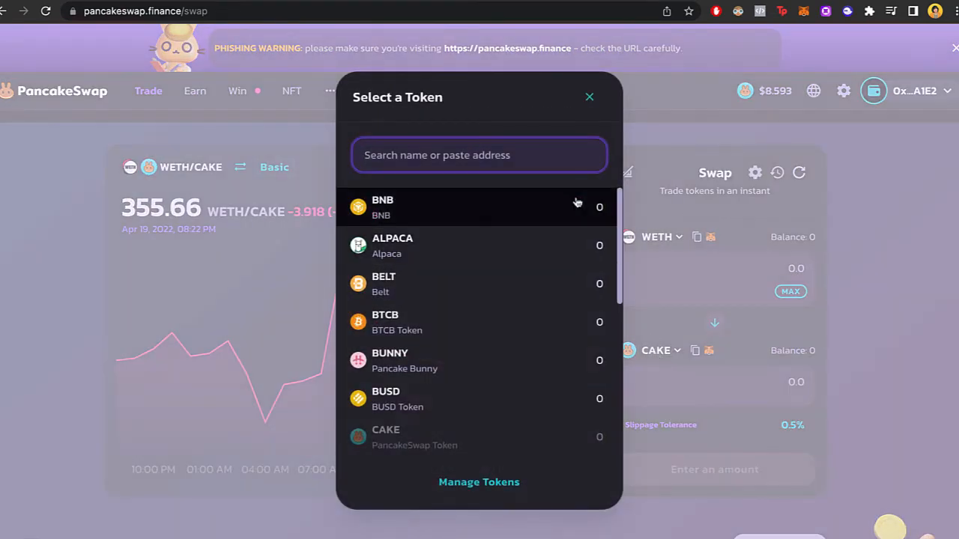
pyautogui.write('e')
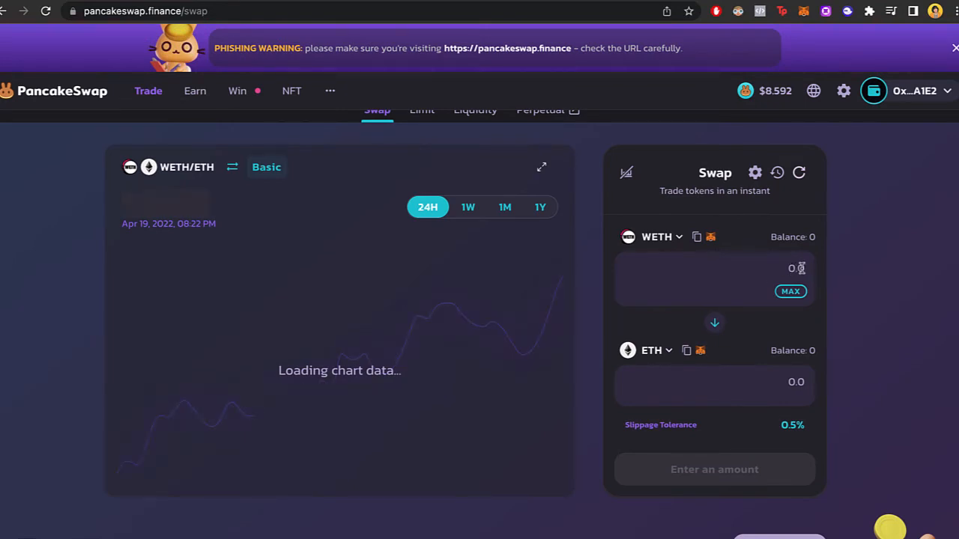
pyautogui.write('4')
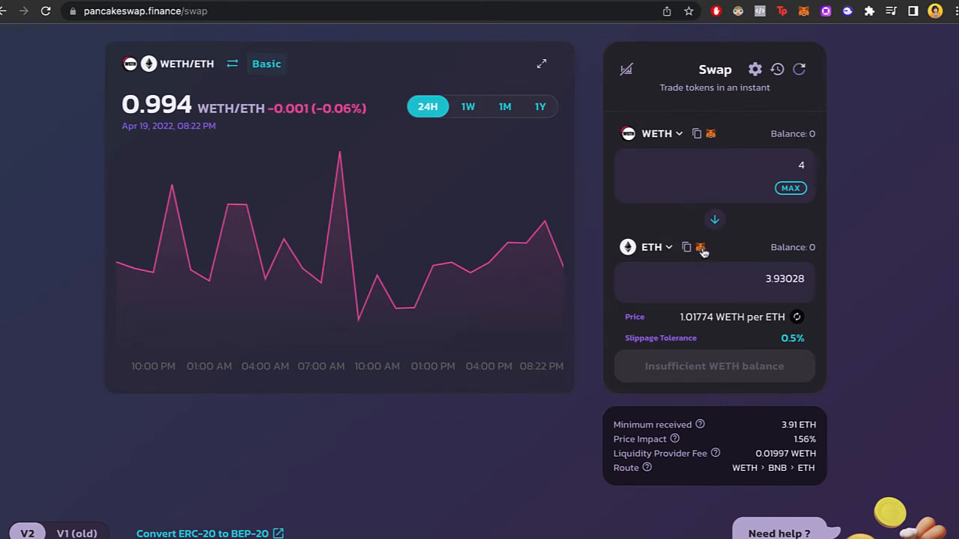
pyautogui.moveTo(755, 352)
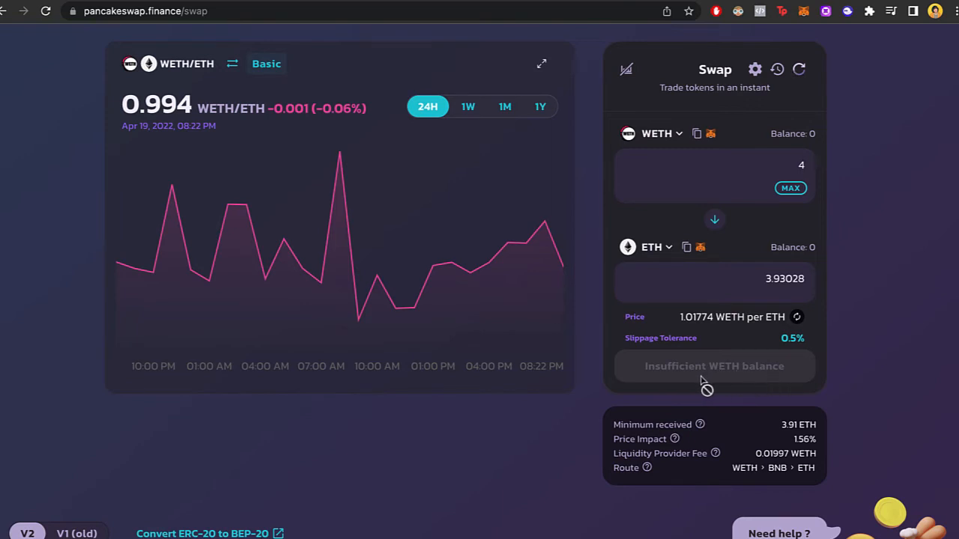
pyautogui.moveTo(661, 384)
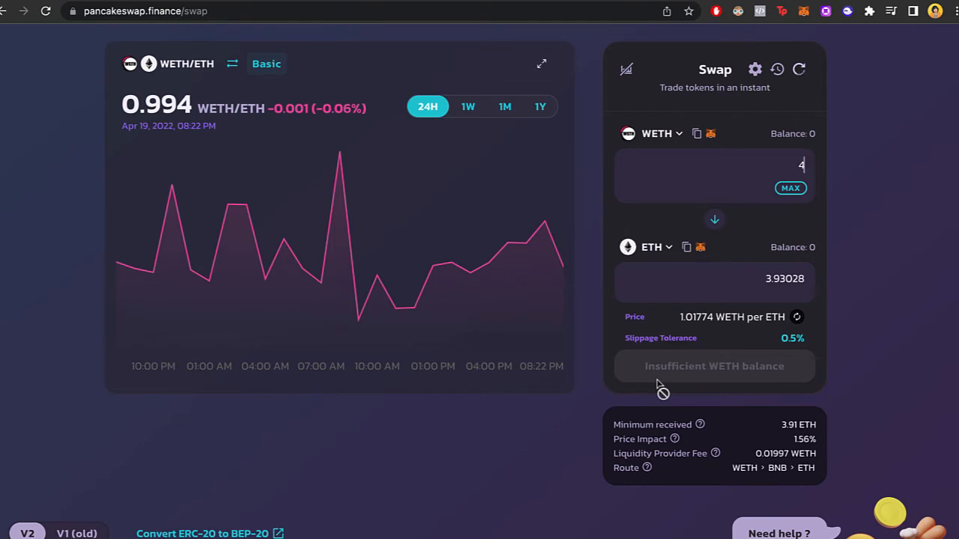
# Add the ETH token to MetaMask and check the wallet's assets
pyautogui.scroll(-3)
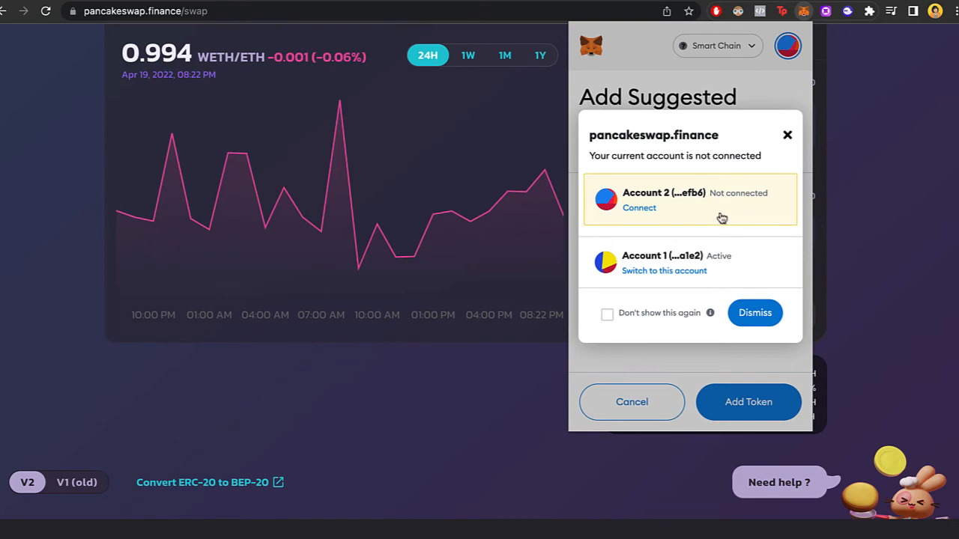
pyautogui.click(606, 313)
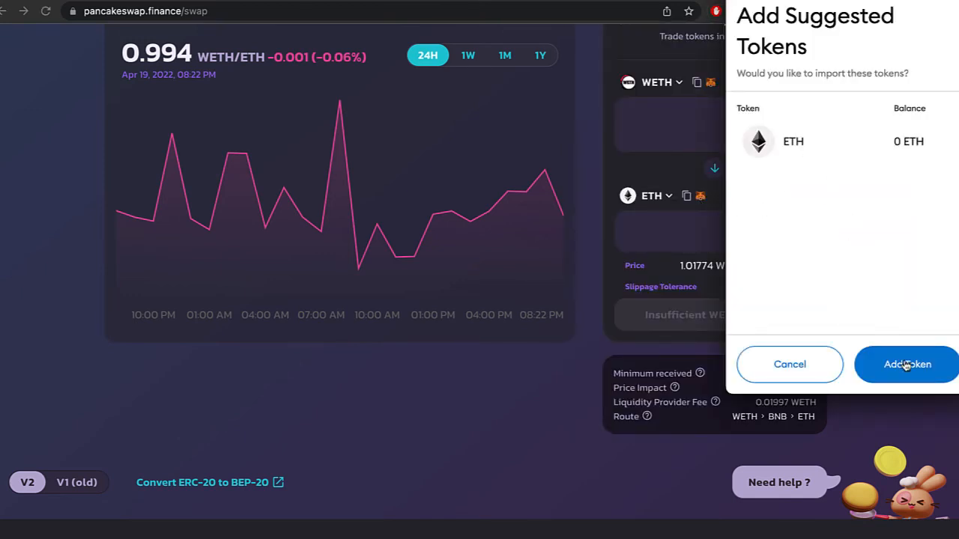
pyautogui.click(906, 364)
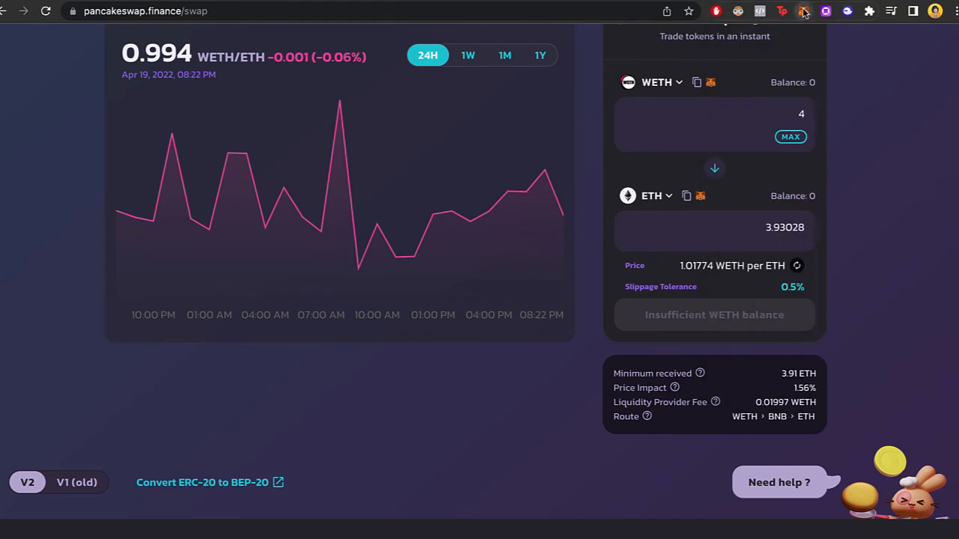
pyautogui.click(802, 10)
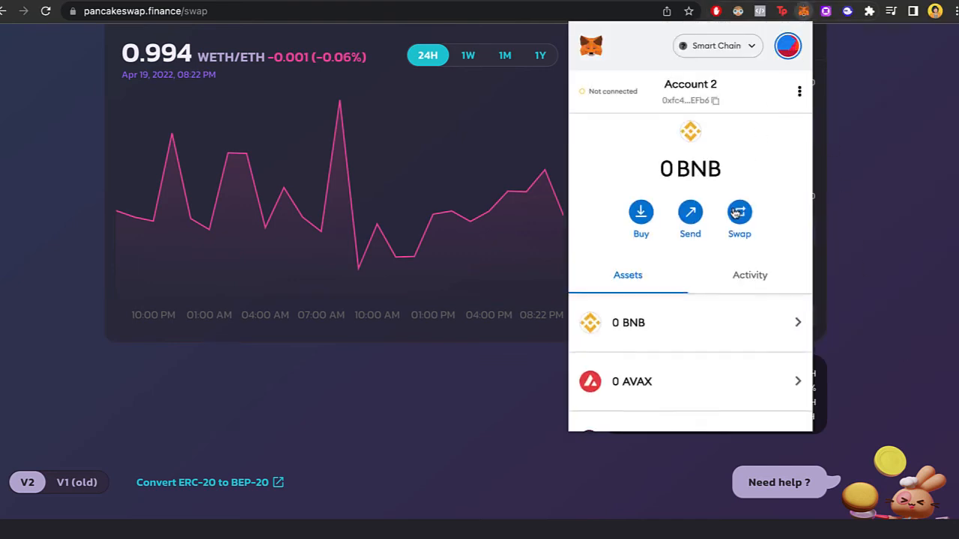
# Open and close the sell-token list, leaving the 4 WETH to ETH swap unchanged
pyautogui.scroll(-3)
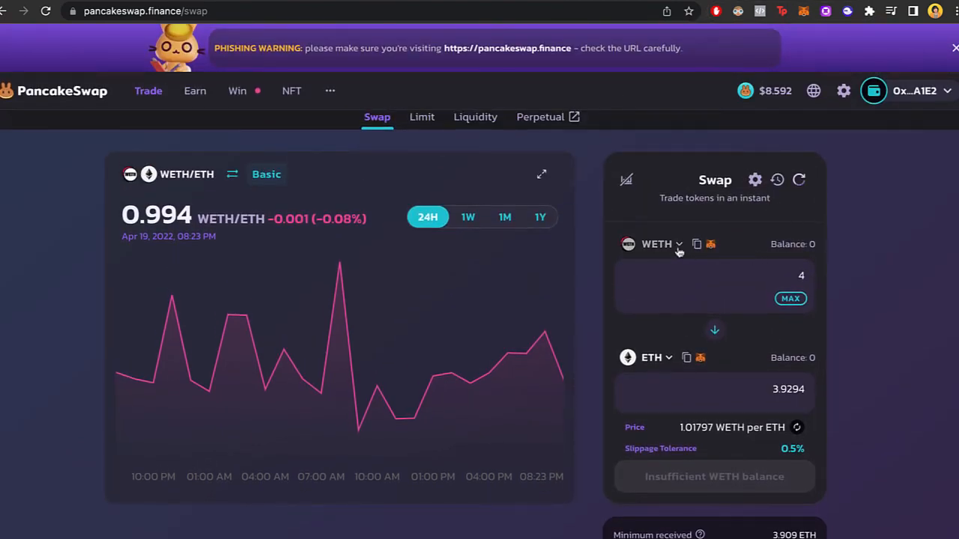
pyautogui.click(656, 244)
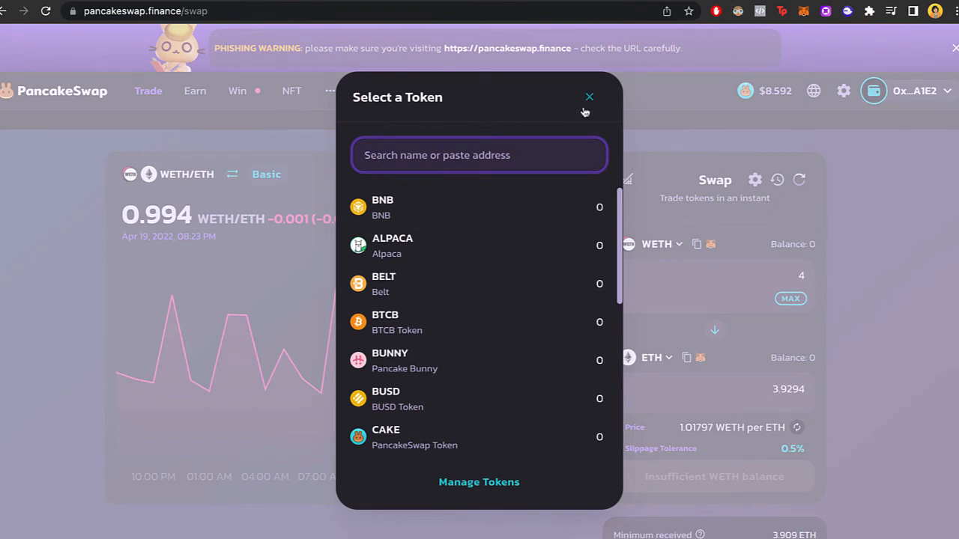
pyautogui.click(588, 98)
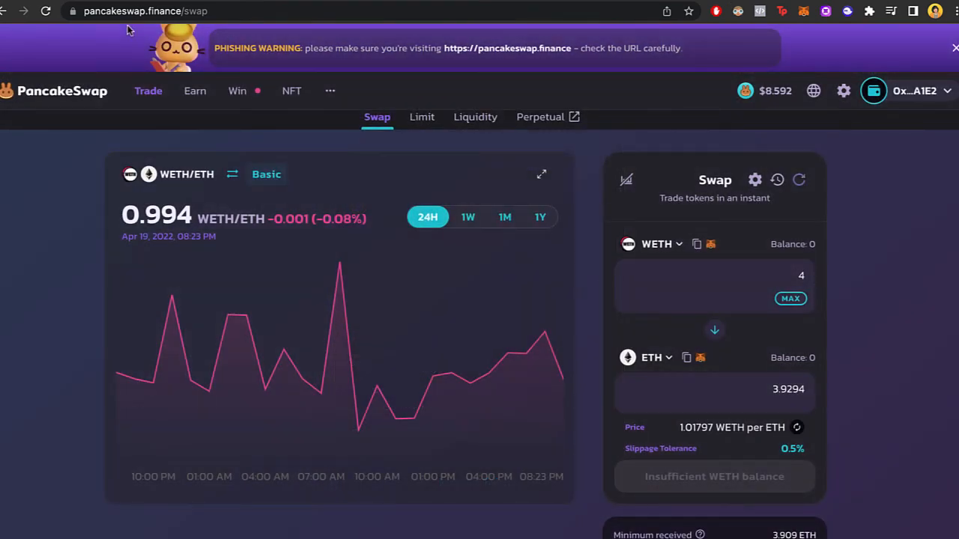